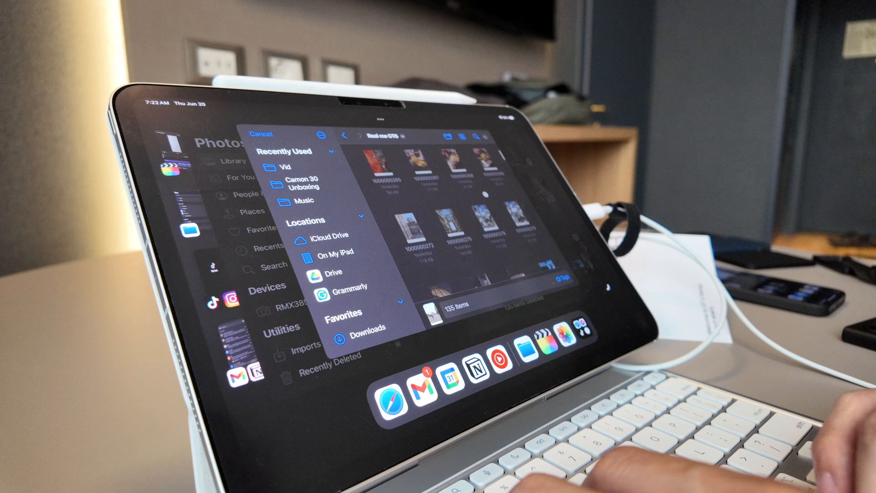
# - Pick the iCloud Drive folder of numbered images as the destination for the 135 photos
pyautogui.click(260, 134)
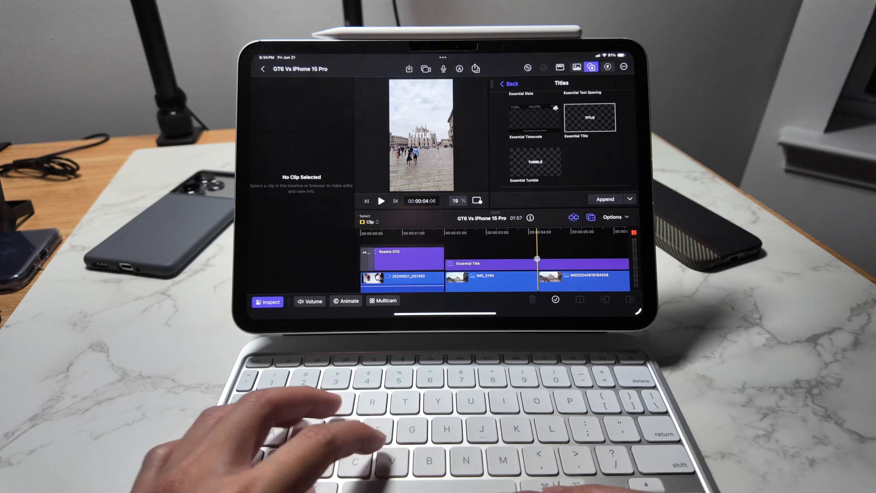
# - Select the Essential Title clip to show its TITLE text in Helvetica, size 128
pyautogui.click(583, 264)
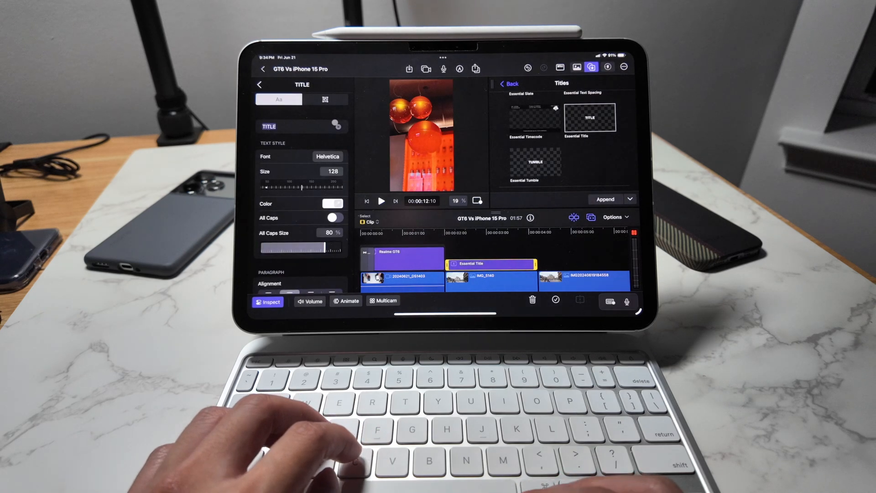
pyautogui.write('lp')
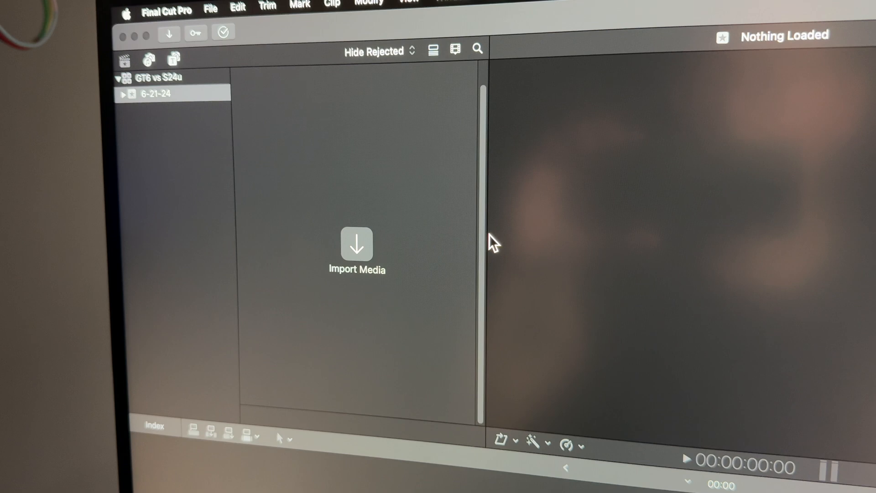
# - Expand the 6-21-24 event and browse its Intro and Music keyword collections
pyautogui.click(124, 93)
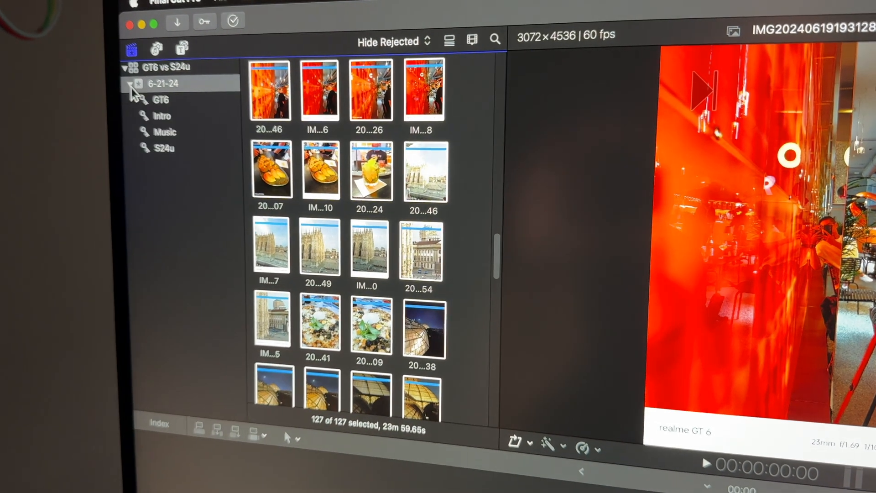
pyautogui.click(161, 116)
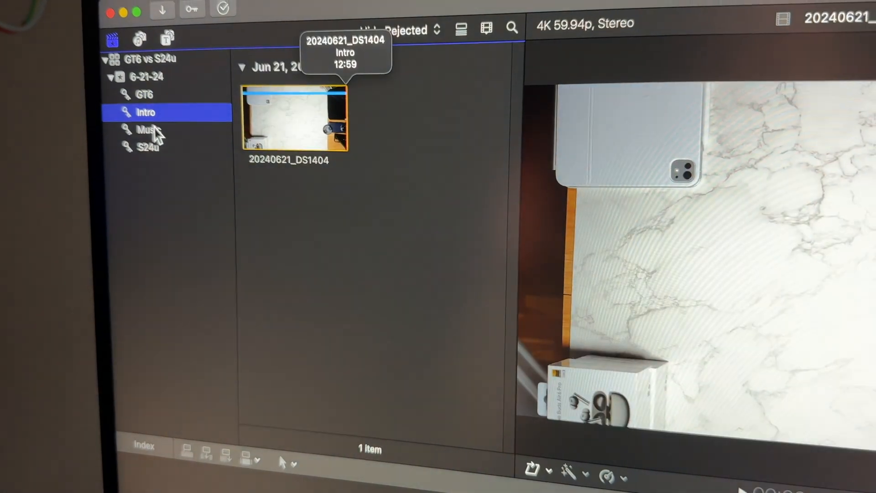
pyautogui.click(150, 146)
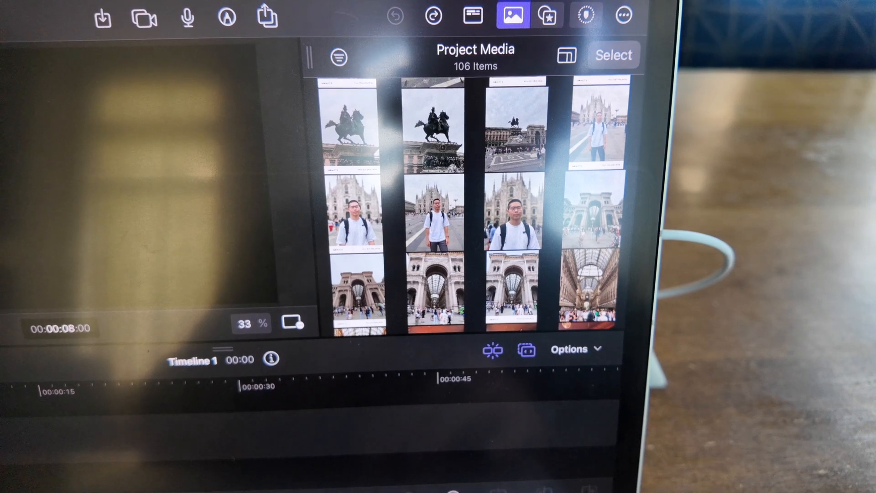
pyautogui.scroll(-3)
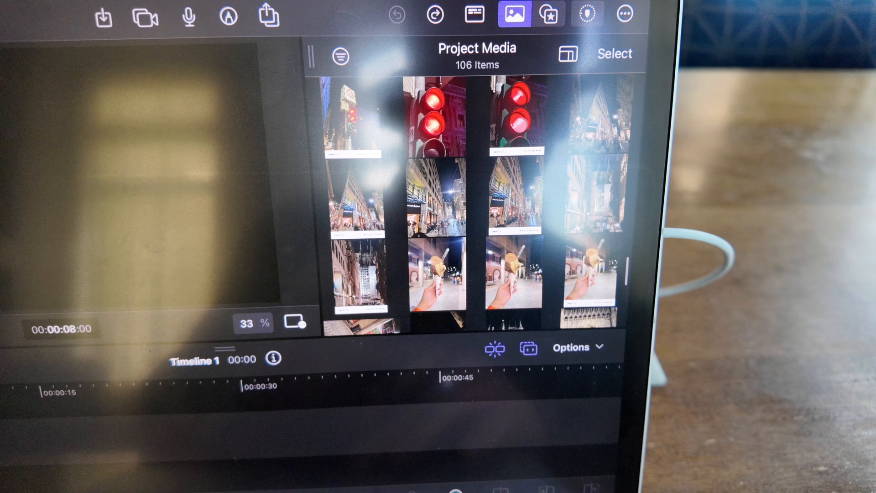
pyautogui.click(521, 114)
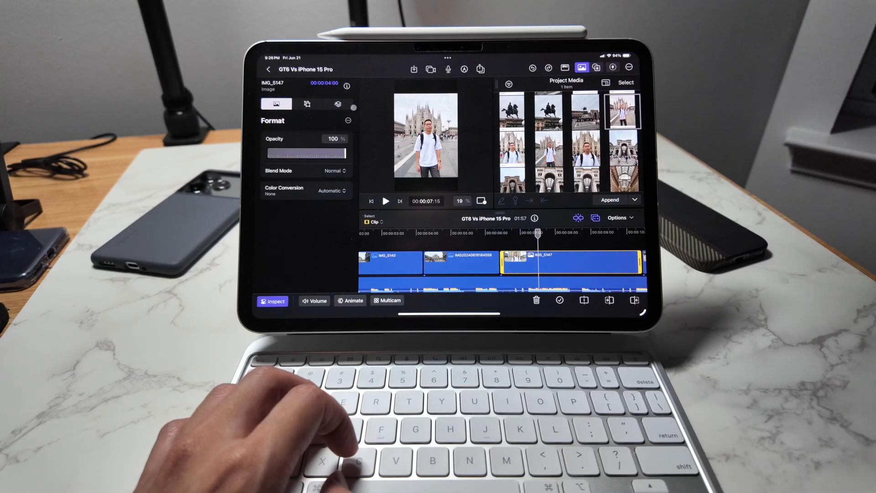
# - Select the IMG_5147 still and view its Transform settings: 100% scale, no rotation
pyautogui.click(347, 120)
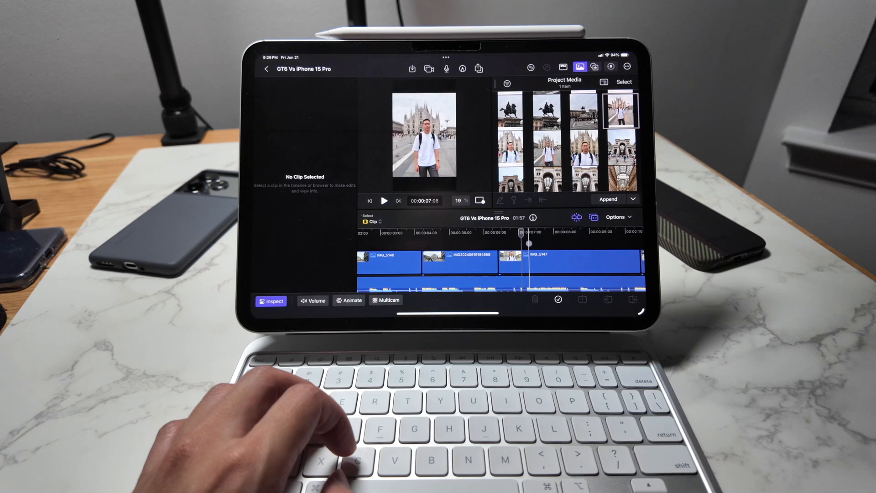
pyautogui.click(574, 261)
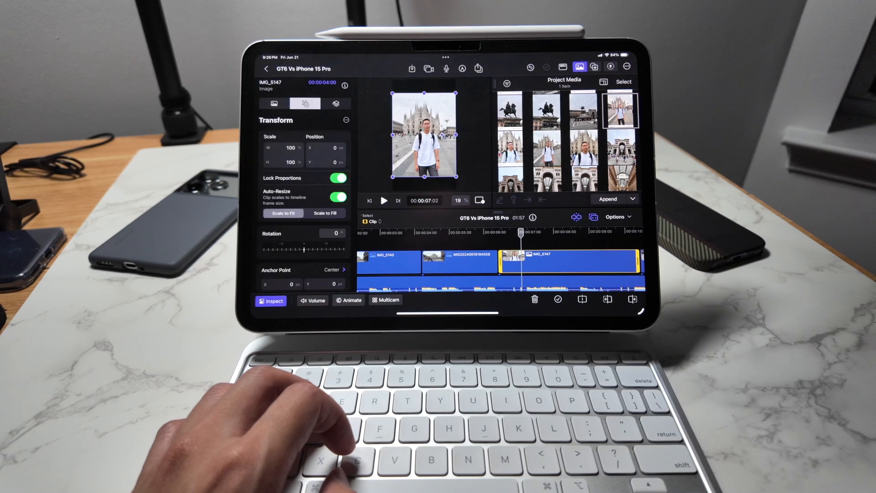
pyautogui.click(345, 120)
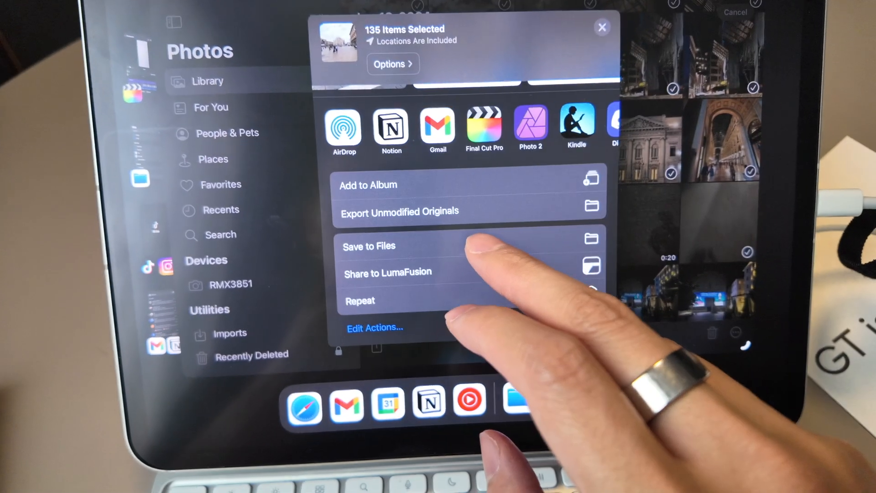
# - Send the 135 selected photos to Files with Save to Files
pyautogui.click(368, 246)
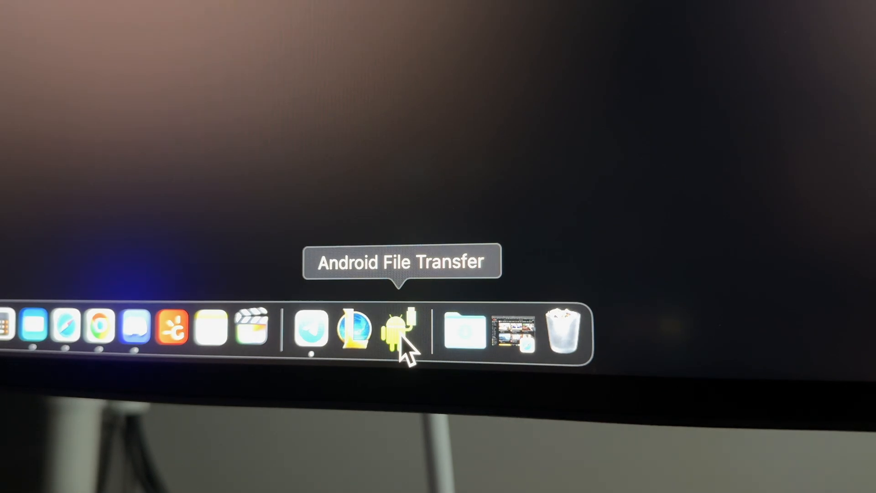
# - Launch Android File Transfer from the Dock to reach the phone's files
pyautogui.click(399, 336)
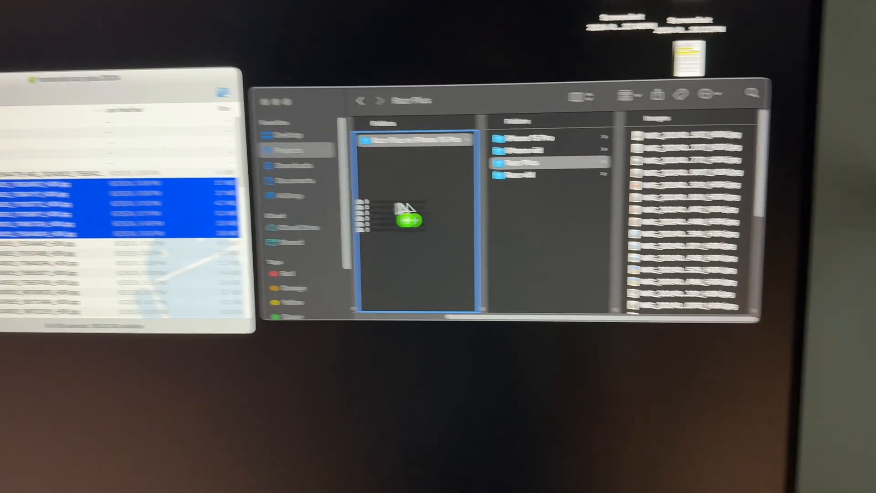